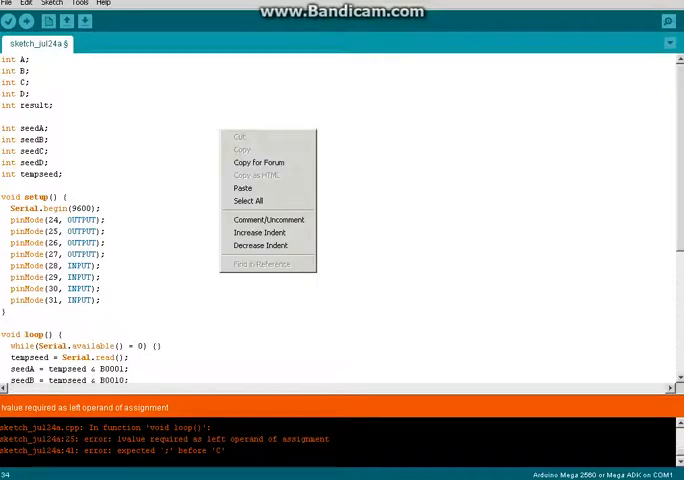
Add the missing semicolons after the B *= 2, C *= 4 and D *= 8 lines in loop()
click(247, 200)
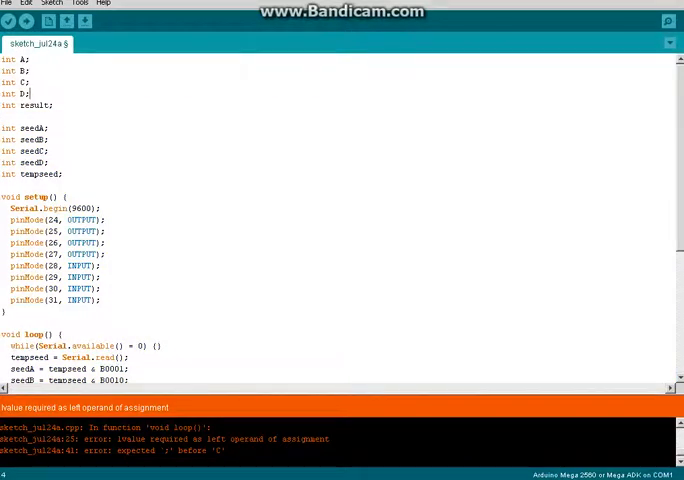
scroll(down, 3)
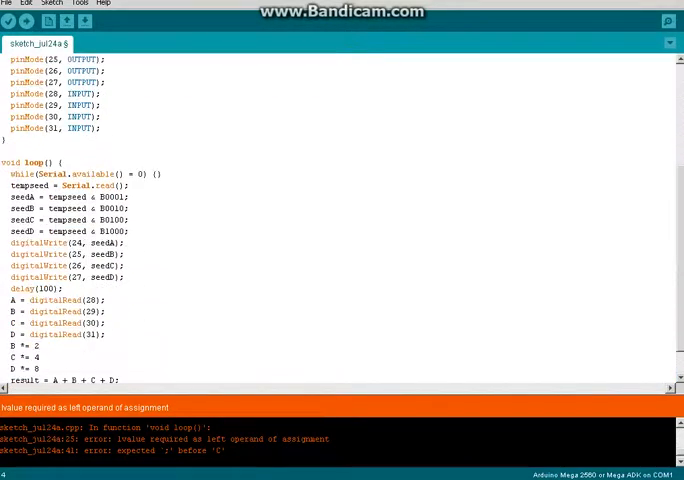
scroll(down, 3)
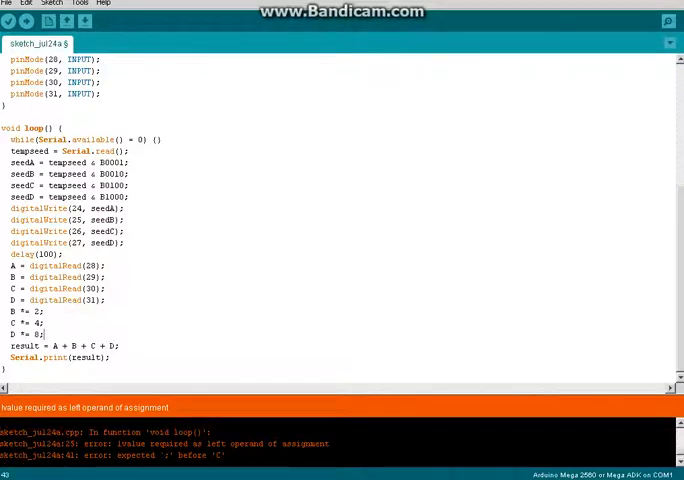
scroll(up, 3)
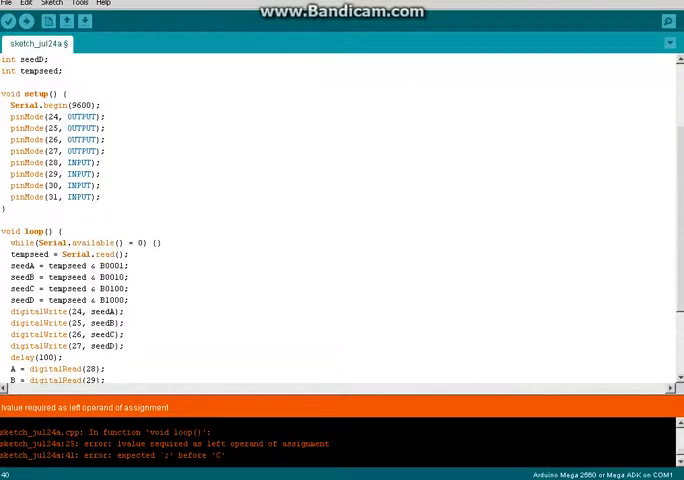
scroll(down, 3)
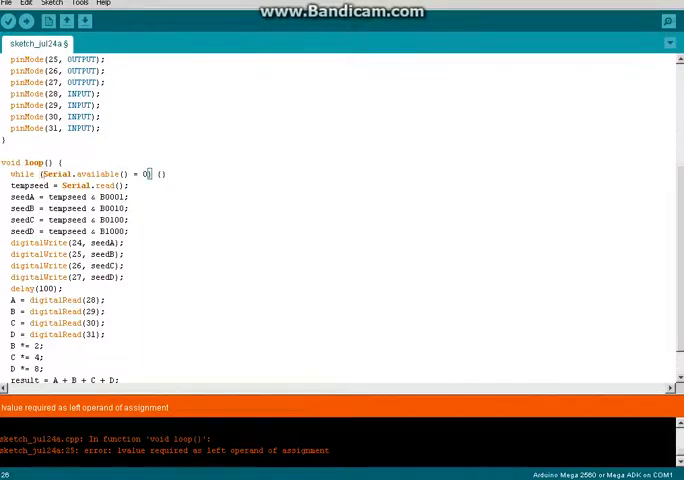
mouse_move(12, 21)
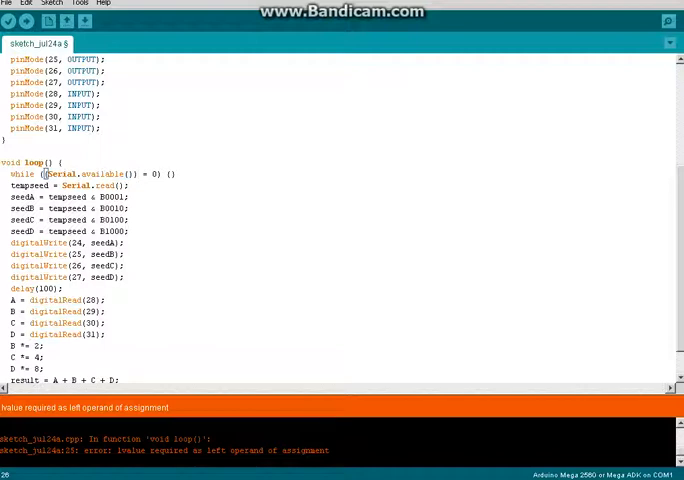
mouse_move(11, 21)
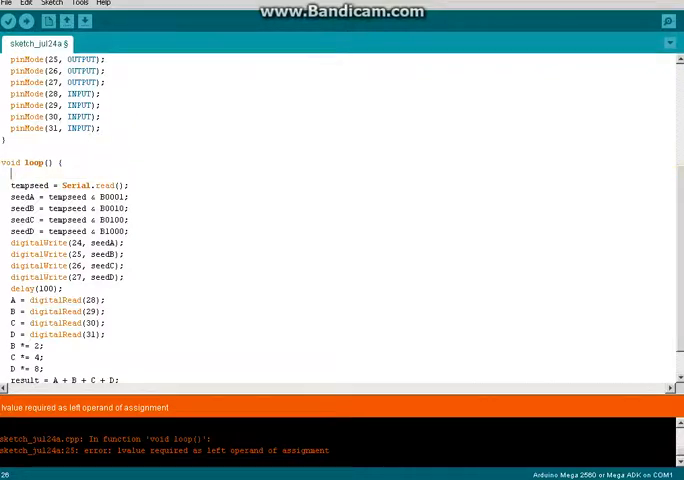
Wrap the loop body in if (Serial.available()) { ... } with the closing brace after Serial.print(result)
text(if)
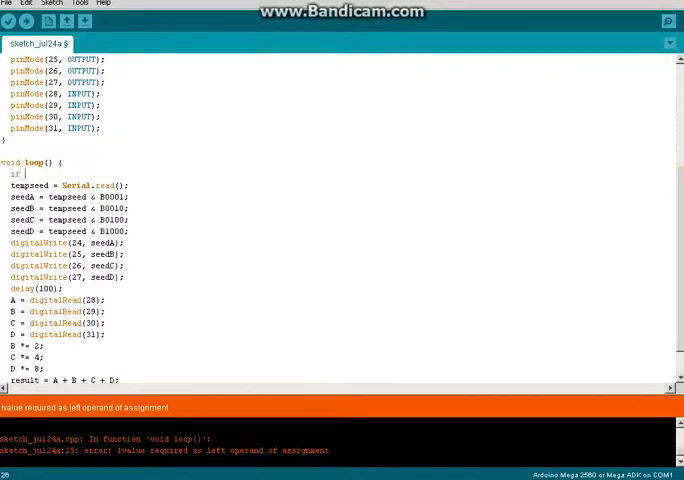
text((se)
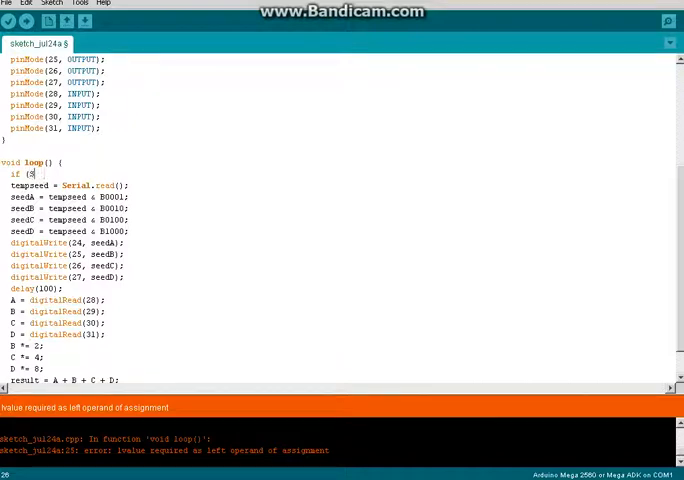
text(Serial)
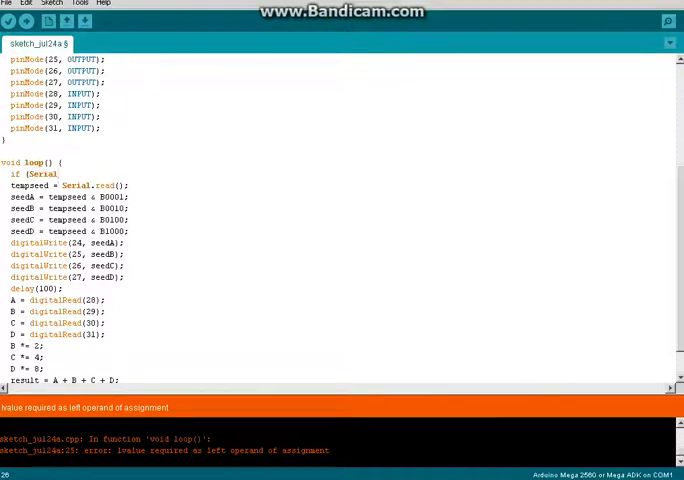
text(.avail)
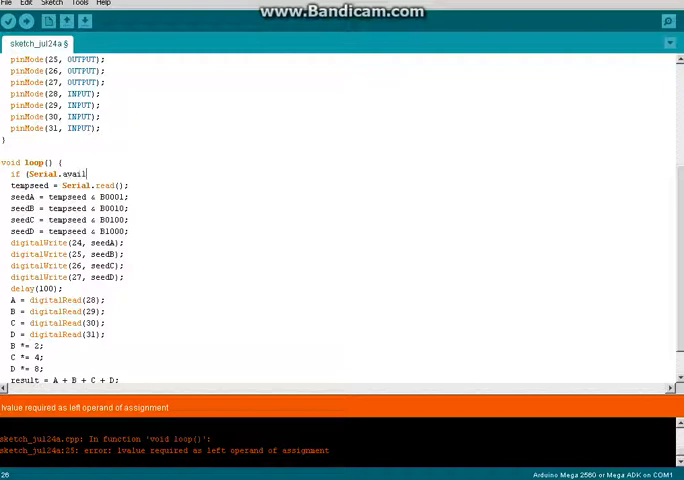
text(able()
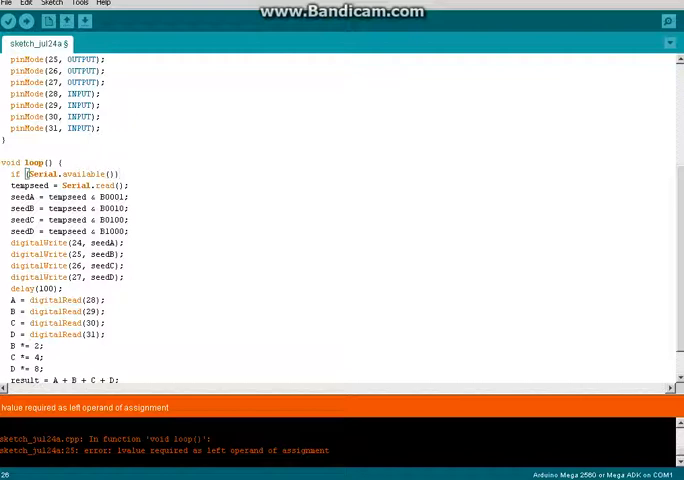
click(123, 173)
text( {)
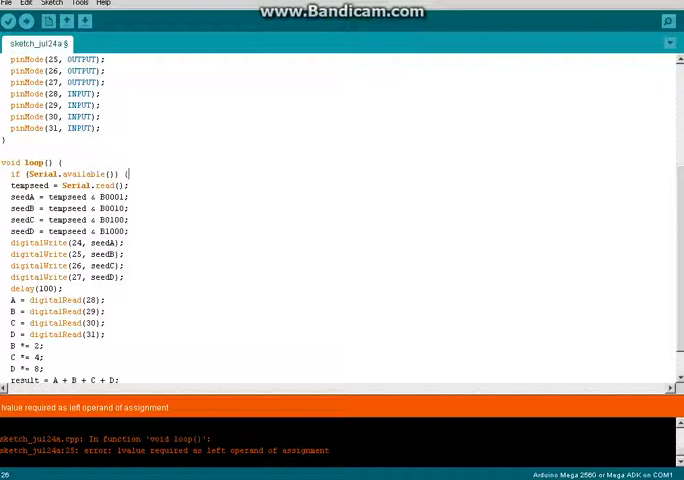
scroll(down, 3)
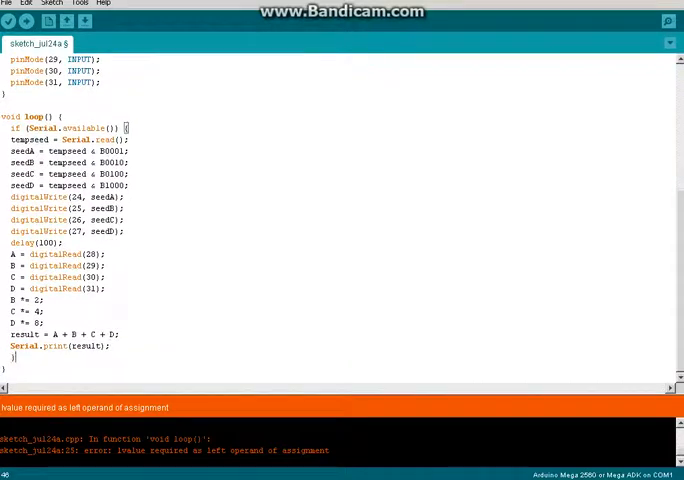
mouse_move(13, 21)
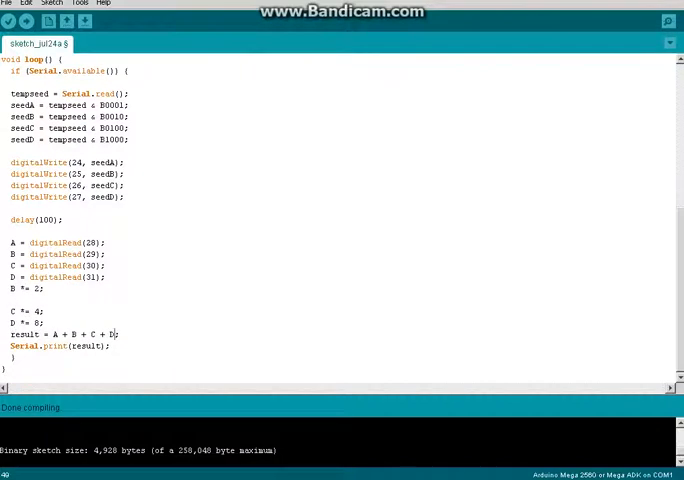
Verify the sketch compiles at 4,928 bytes and separate the loop() statement groups with blank lines
scroll(down, 3)
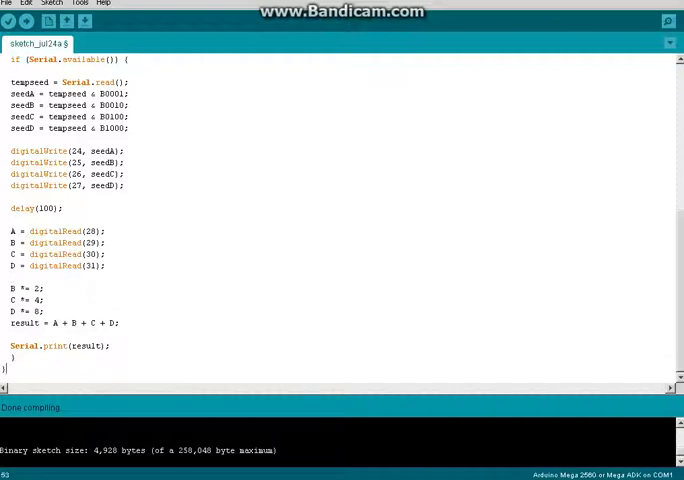
scroll(up, 3)
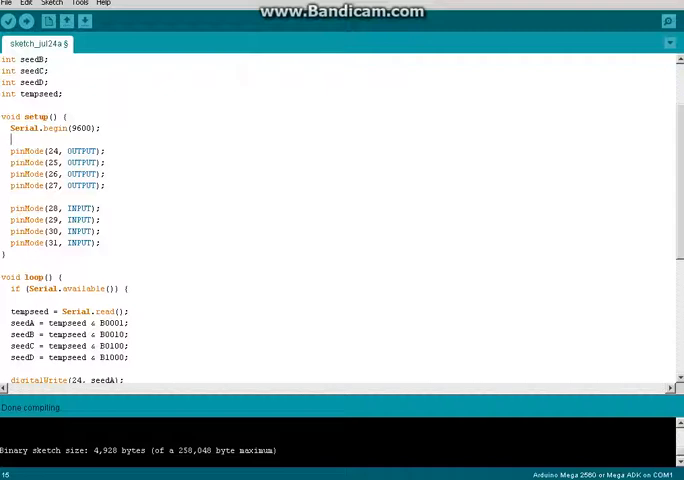
Insert blank lines after Serial.begin(9600) and between the OUTPUT and INPUT pinMode groups in setup
scroll(up, 3)
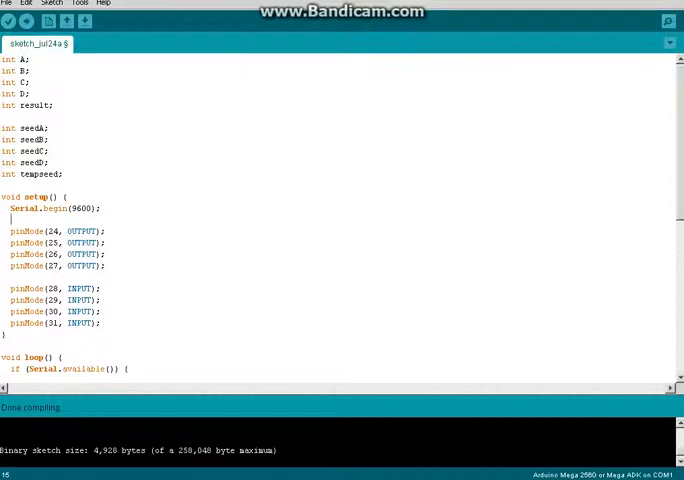
scroll(down, 3)
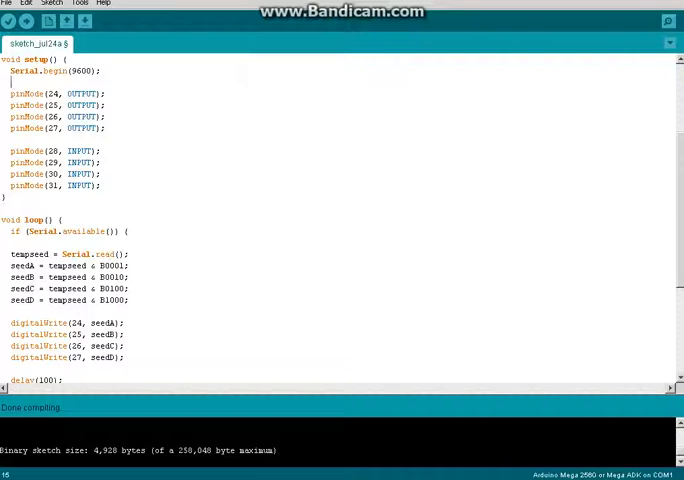
scroll(down, 3)
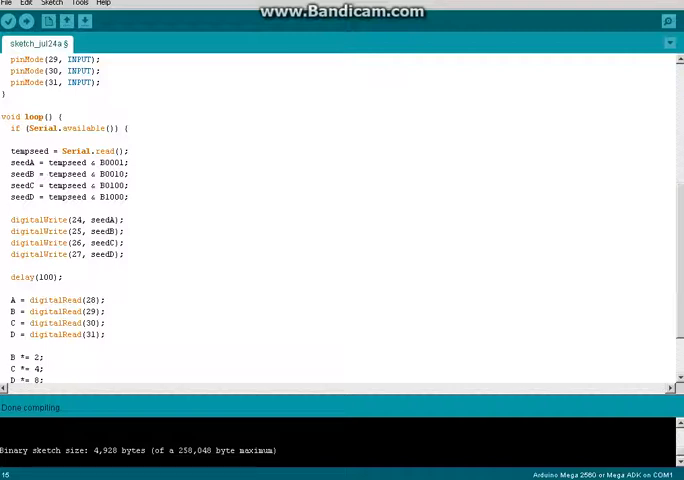
scroll(down, 3)
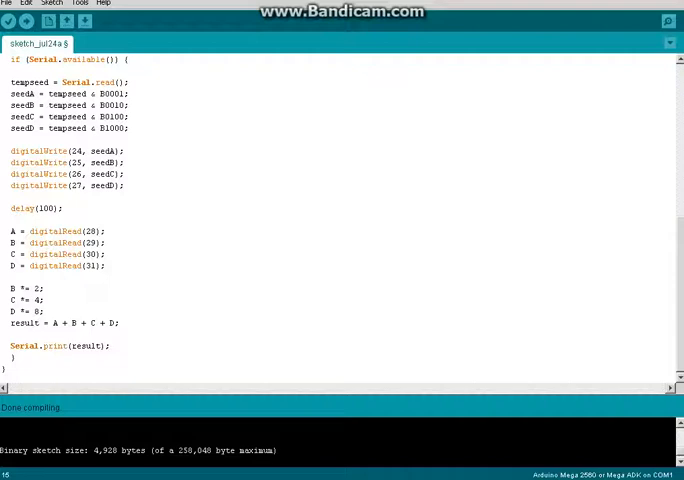
scroll(up, 3)
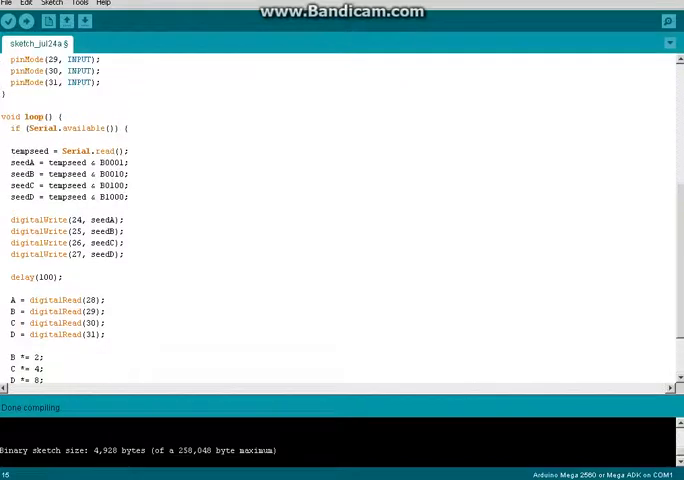
click(12, 208)
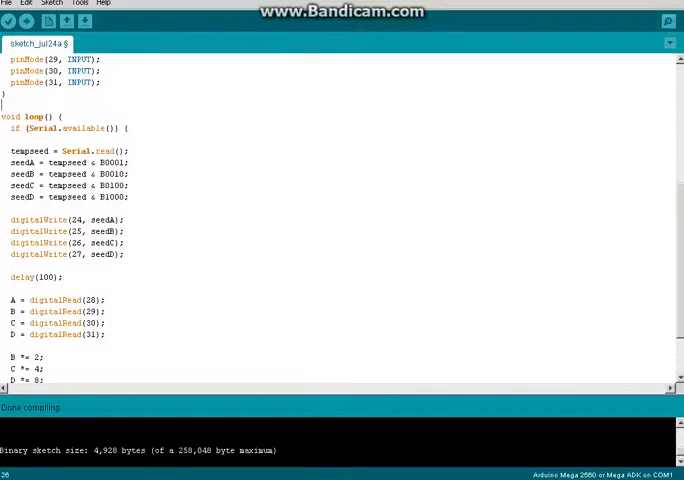
Add randomSeed(analogRead(13)); as the first line of setup(), ahead of Serial.begin
scroll(up, 3)
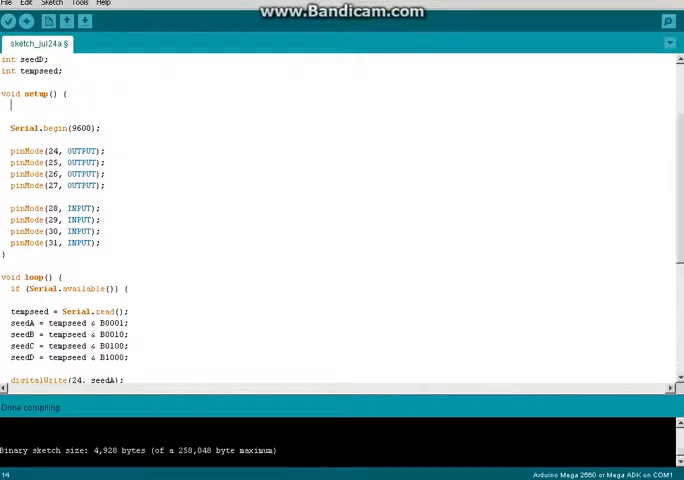
text(random)
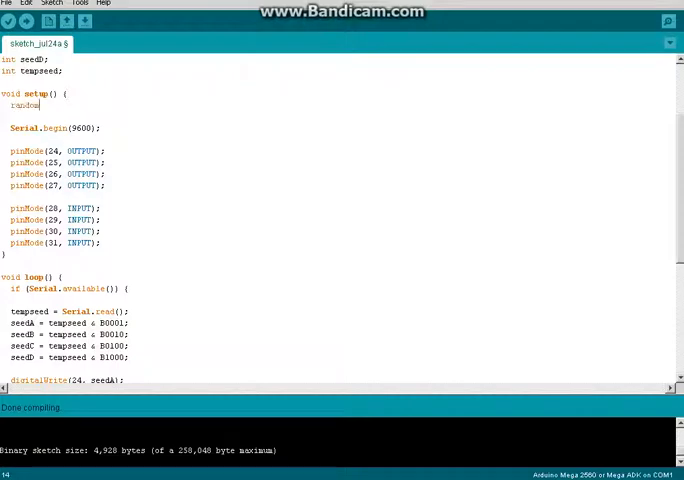
text(Seed()
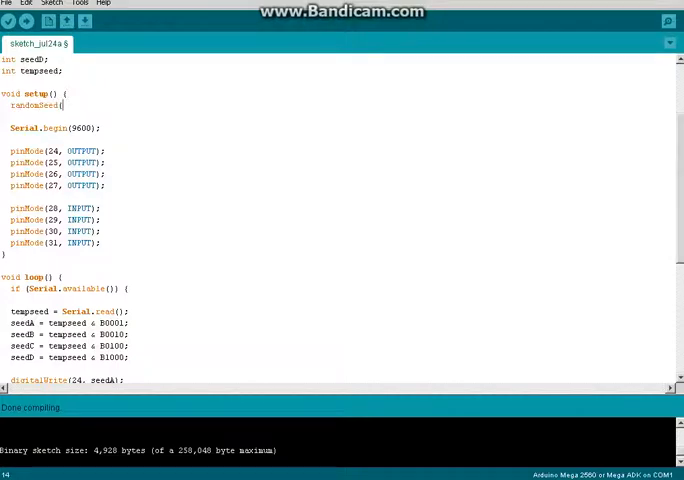
text((analog)
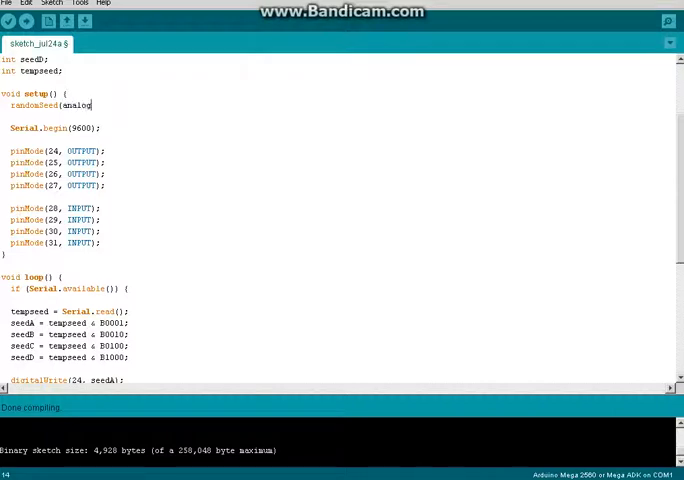
text(Read9)
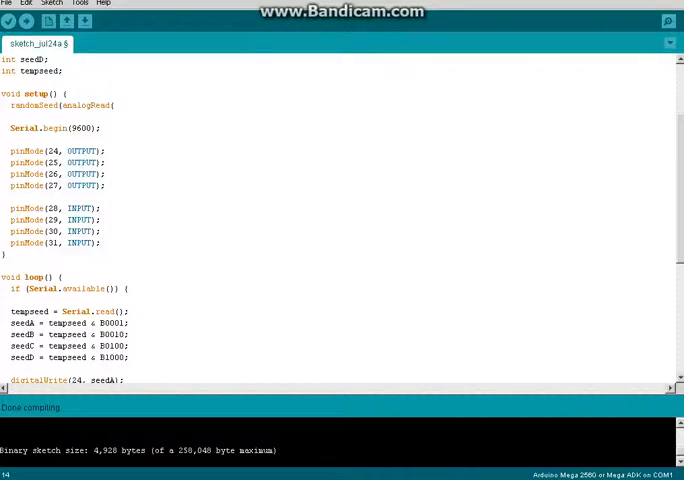
text(13));)
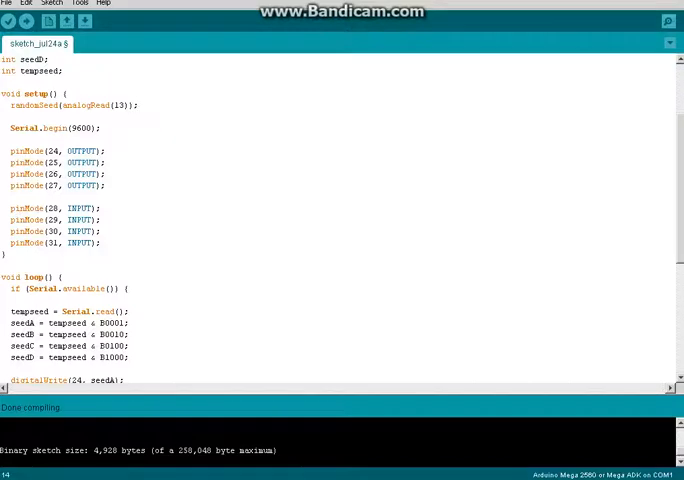
scroll(down, 3)
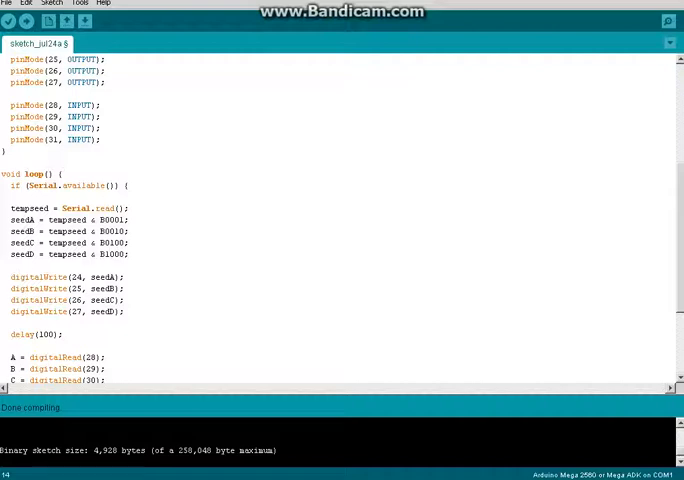
scroll(down, 3)
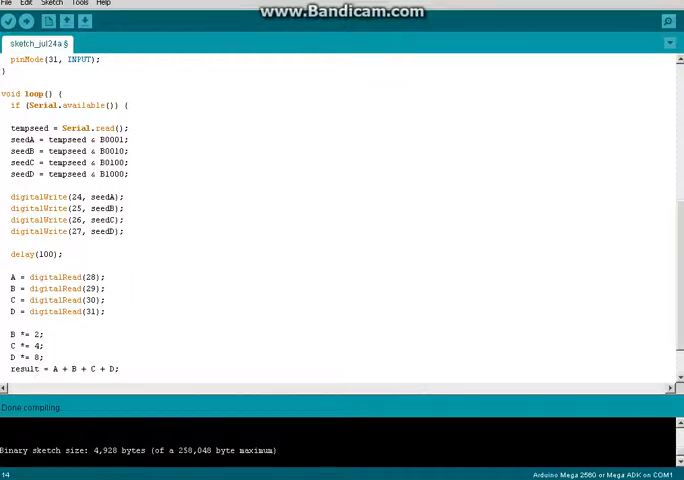
scroll(up, 3)
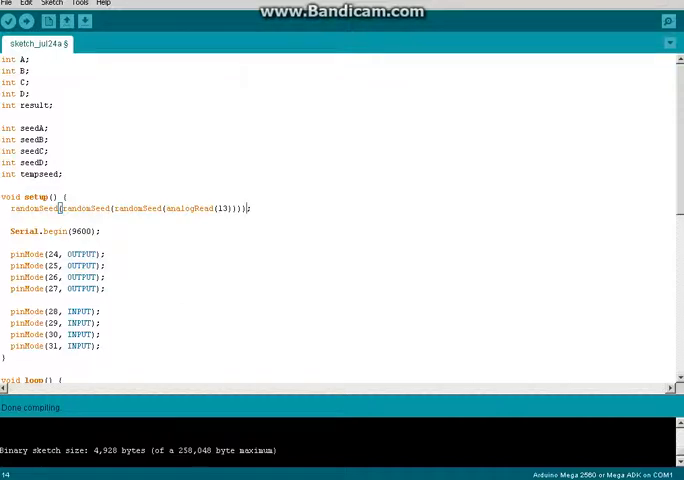
Write the header for(int counter = 0; counter <= random(16); above delay(100) in loop()
scroll(down, 3)
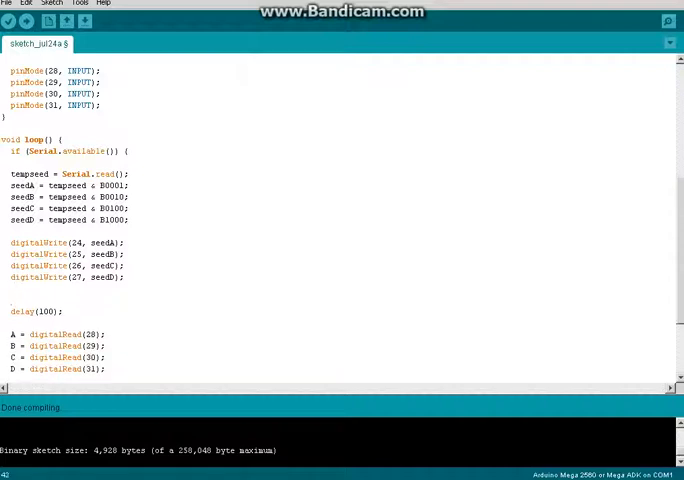
text(for ()
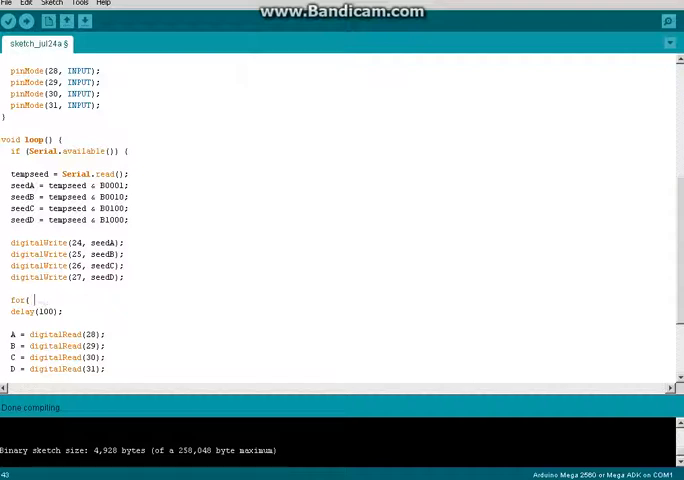
text(int count)
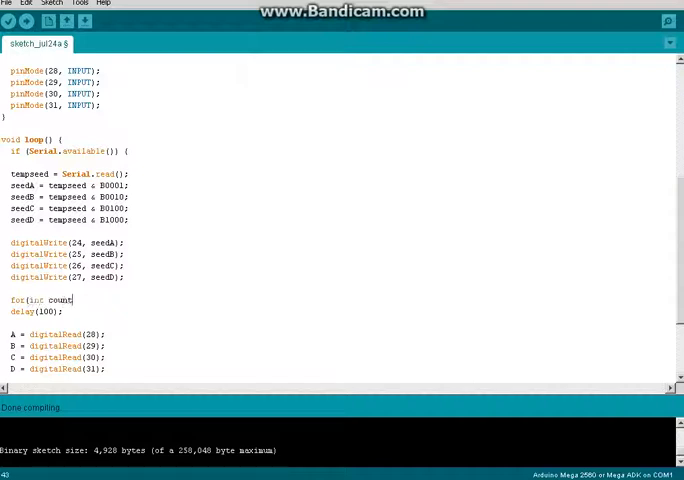
text(er)
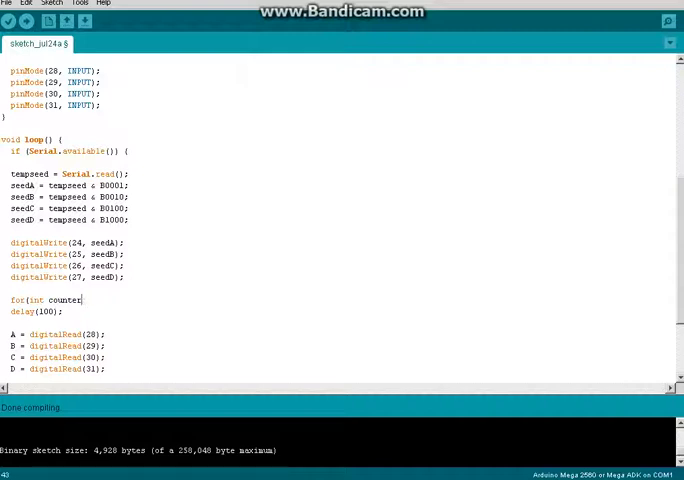
text(= 0; c)
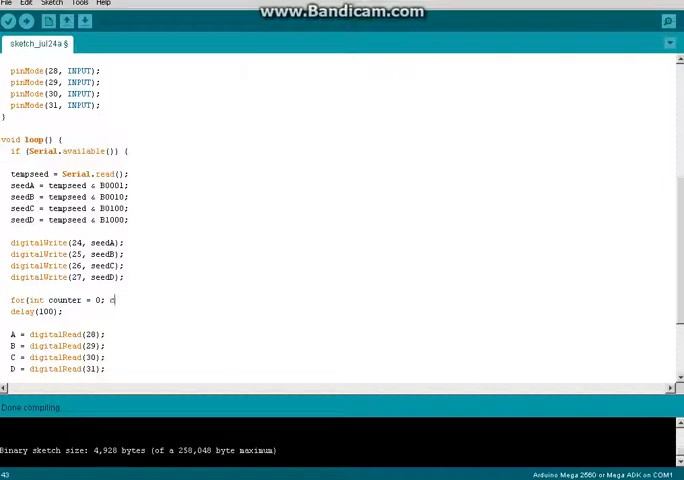
text(ounter <)
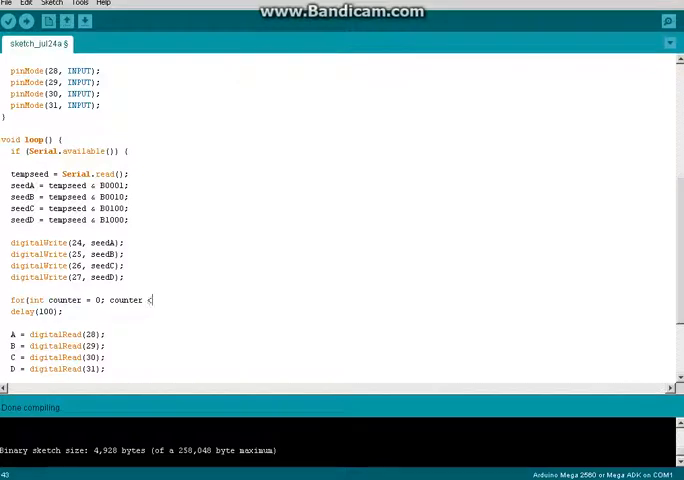
text(=)
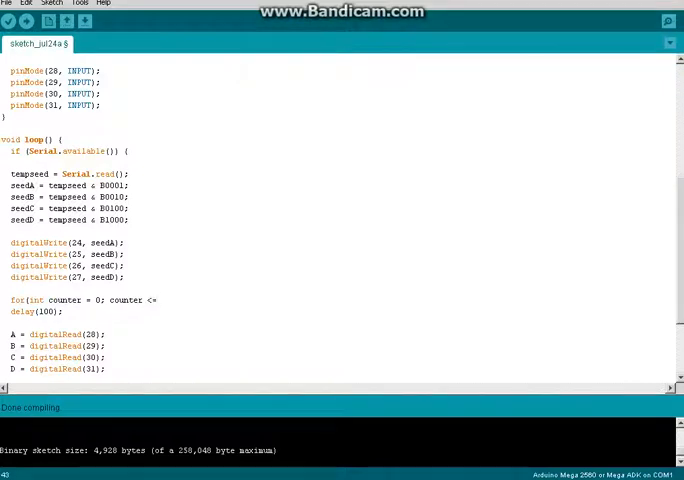
text(random()
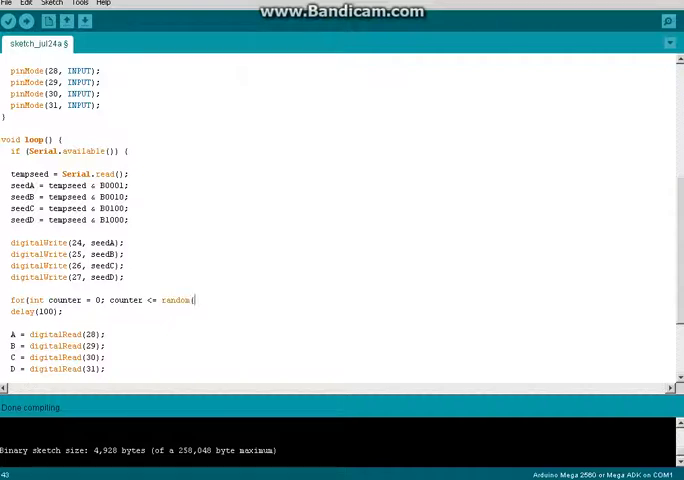
text(16);)
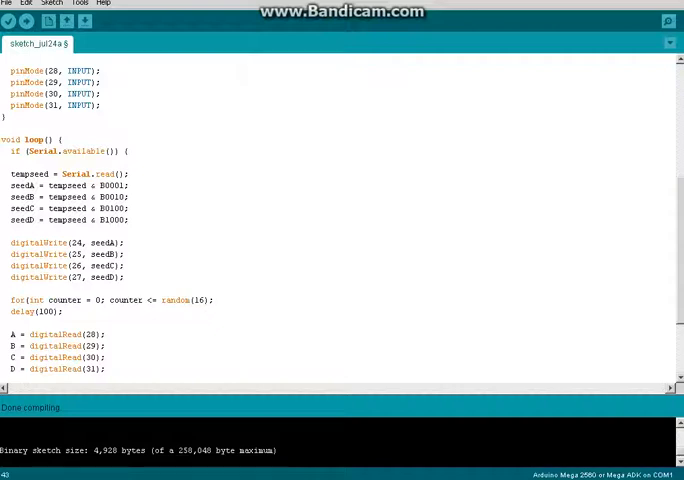
Complete the header with counter++ { and add digitalWrite(25, LOW); delay(20); digitalWrite(23, HIGH);
text(counter++) {)
text(digi)
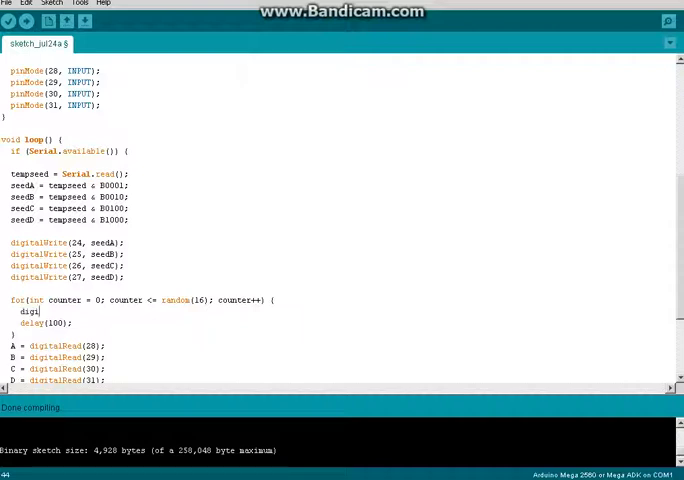
text(talWrite()
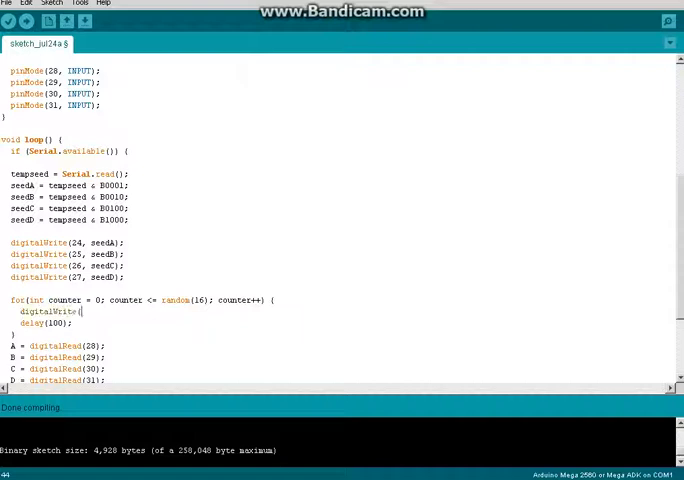
text(25,)
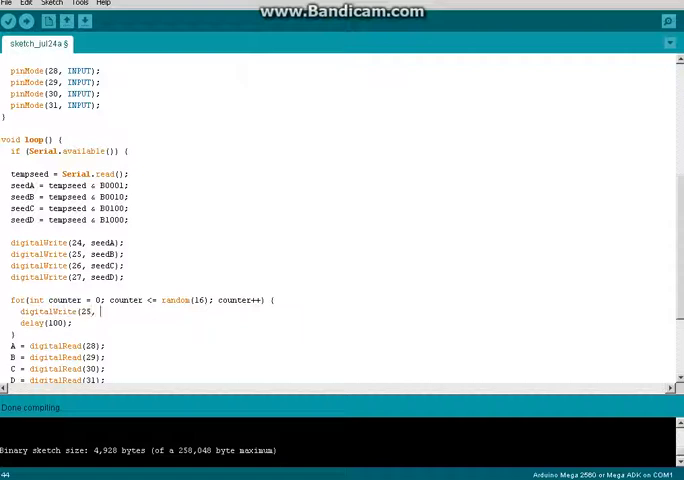
text(LOW);)
text(digitalWrite(23, HIGH);)
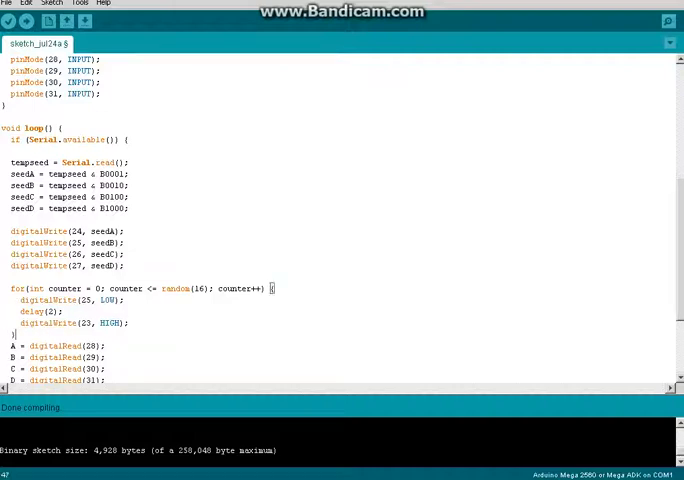
Close the for loop's brace and add delay(100); after it
scroll(up, 3)
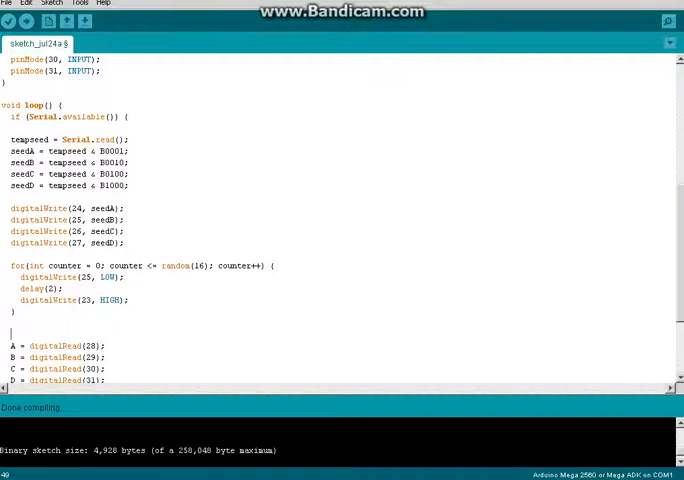
text(delay()
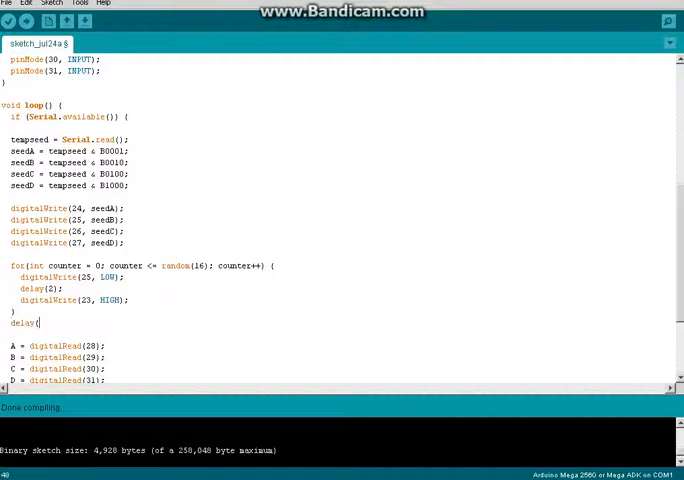
text(100);)
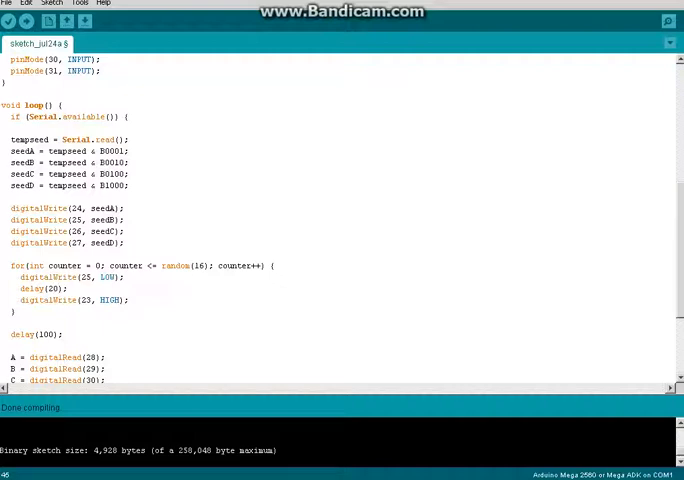
Change the LOW write to pin 23 and declare pinMode(23, OUTPUT); under Serial.begin(9600) in setup
scroll(up, 3)
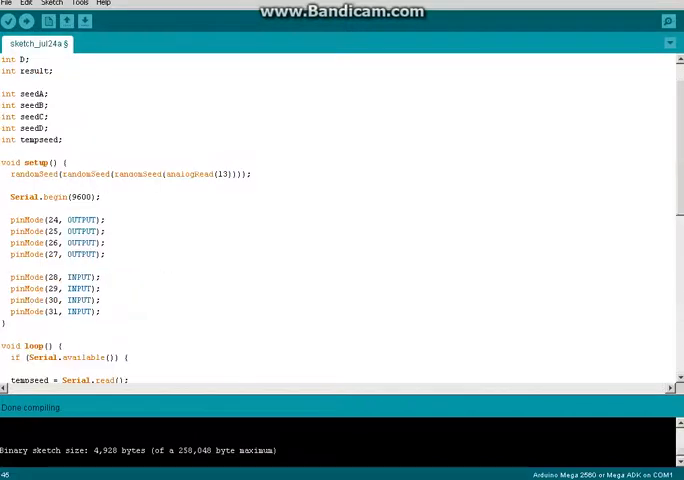
scroll(up, 3)
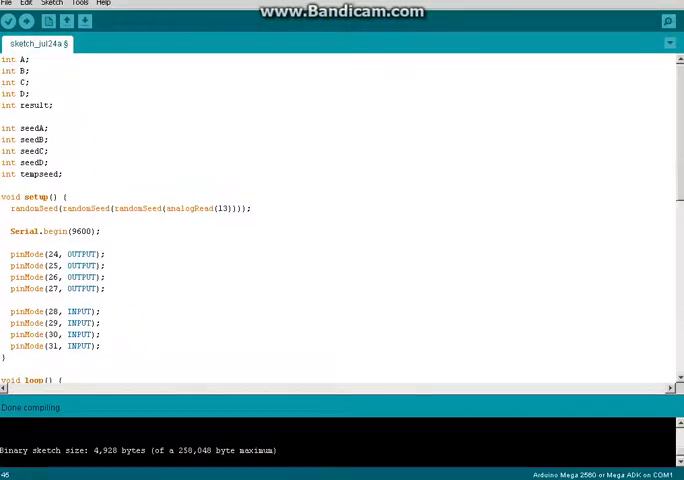
scroll(down, 3)
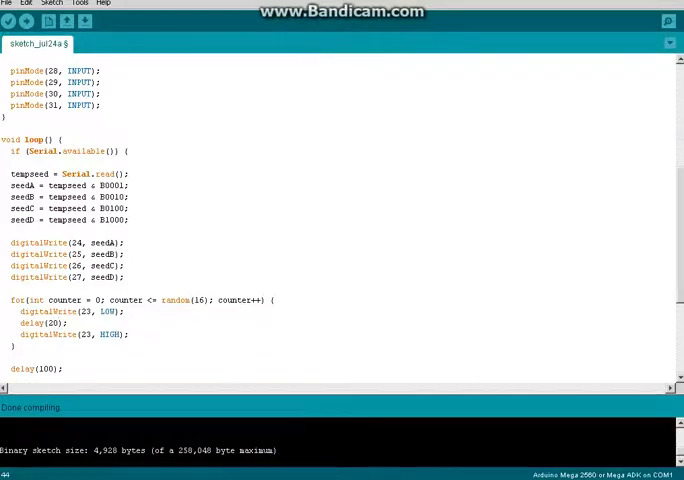
scroll(up, 3)
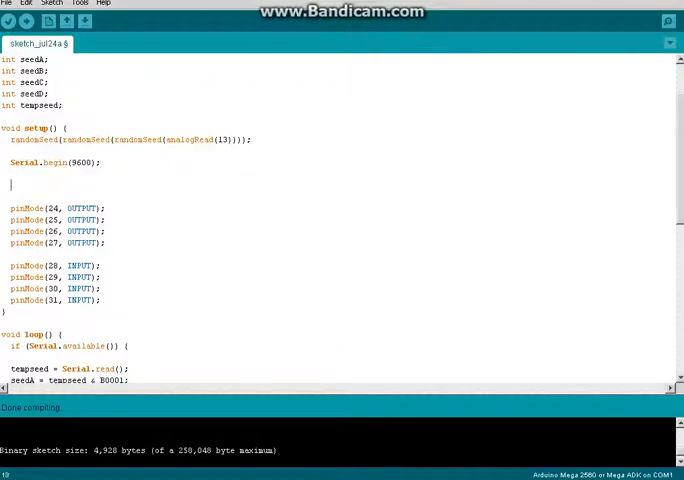
text(pinMode(23, OUTPU)
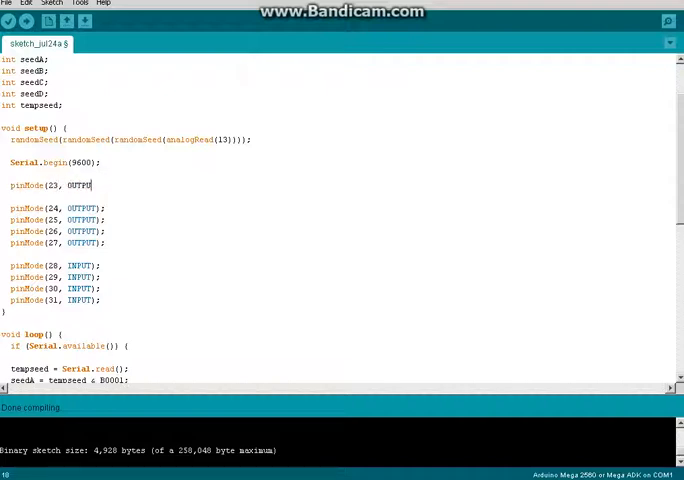
text();)
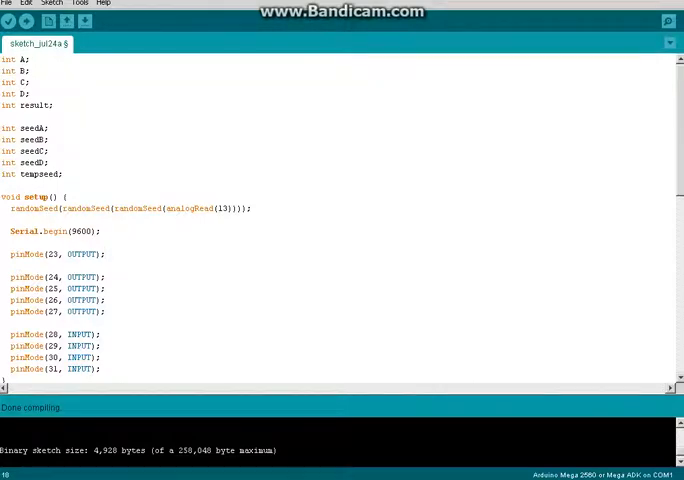
Compile, fix the 'invalid use of void expression' error by restoring void setup and a single randomSeed(analogRead(13)), then recompile
click(10, 21)
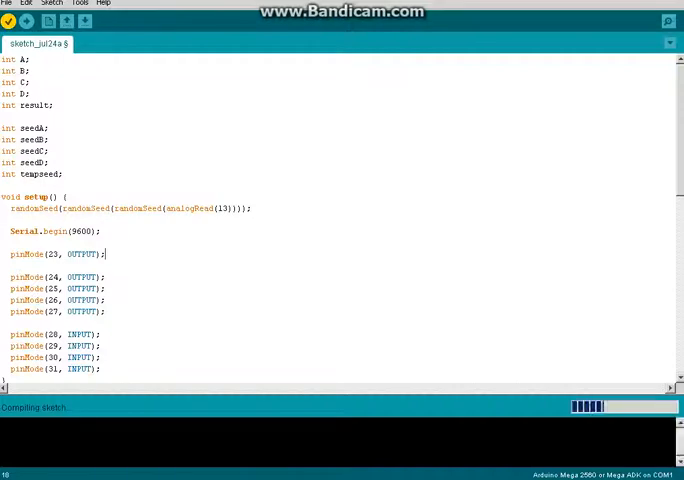
click(8, 21)
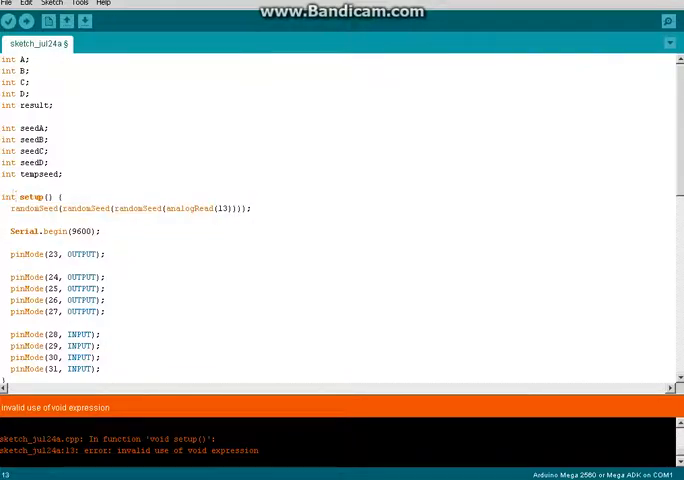
click(14, 21)
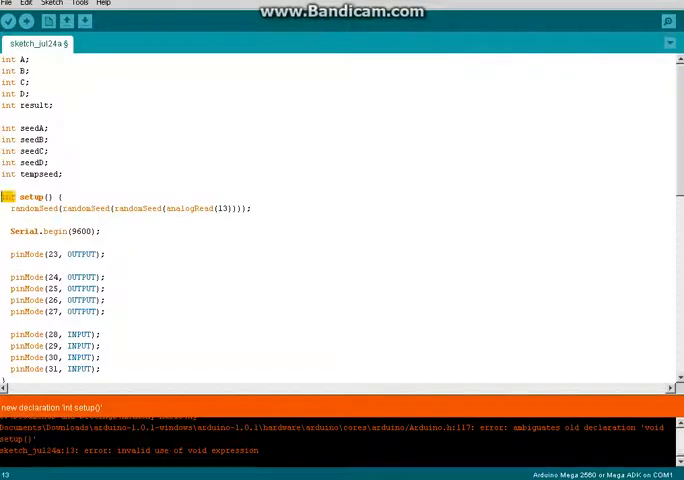
text(void)
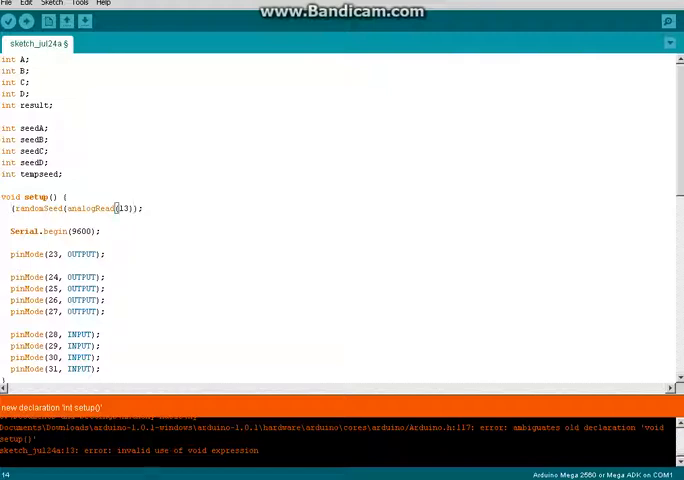
click(9, 22)
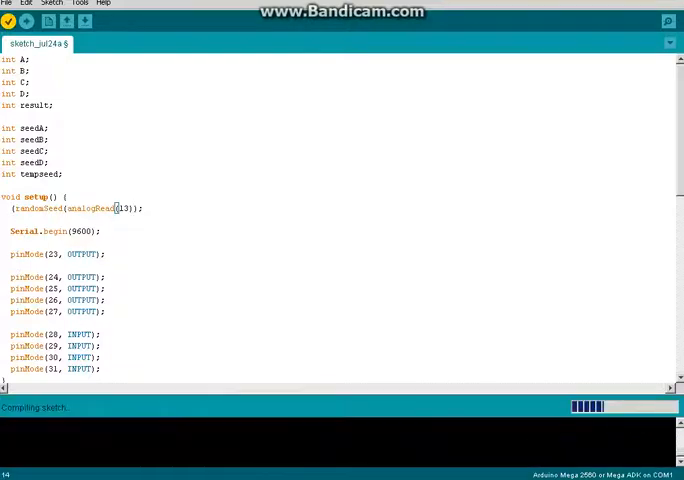